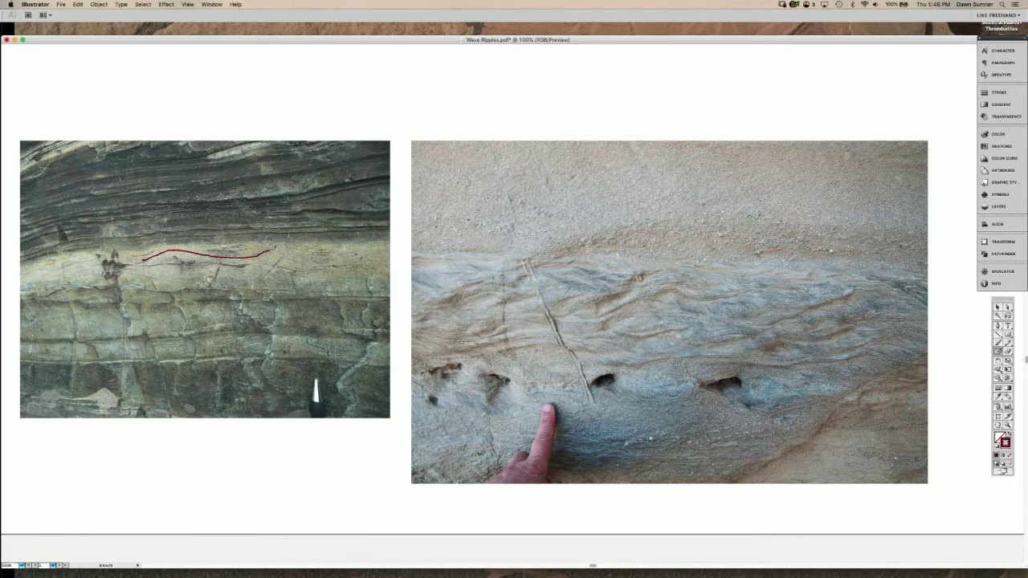
- Sketch a red lamina trace across the rock layers of the left outcrop photo
{"action": "left_click_drag", "start_coordinate": [269, 254], "coordinate": [341, 255]}
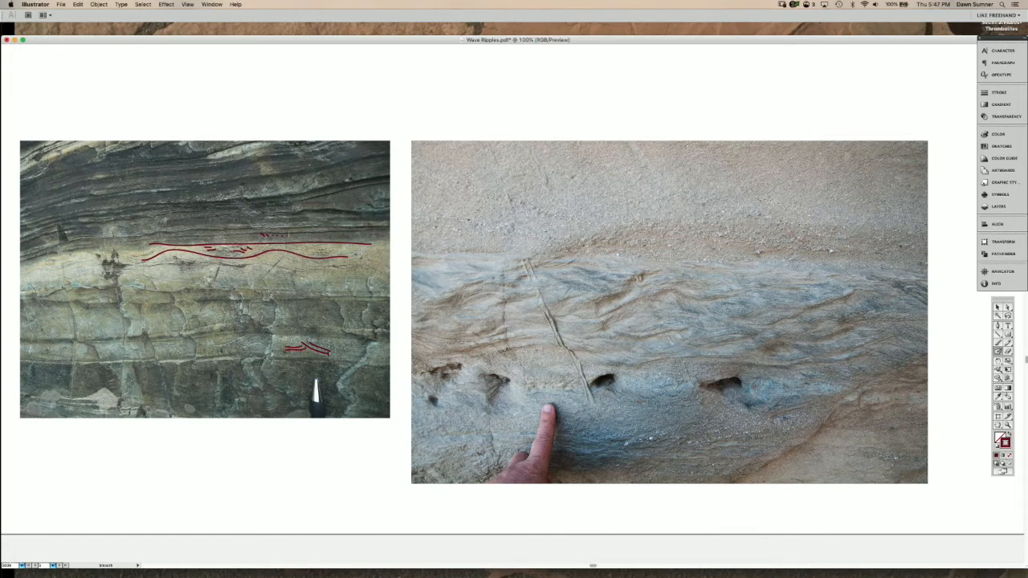
- Trace red ripple laminae across the right outcrop photo and add the handwritten label 'Sym'
{"action": "left_click_drag", "start_coordinate": [511, 347], "coordinate": [546, 344]}
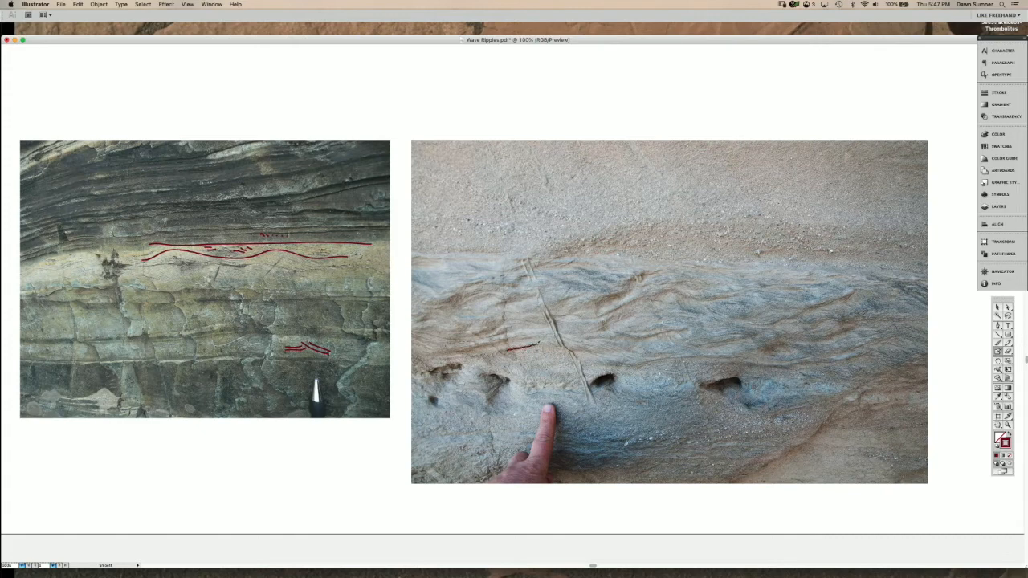
{"action": "left_click_drag", "start_coordinate": [511, 351], "coordinate": [640, 366]}
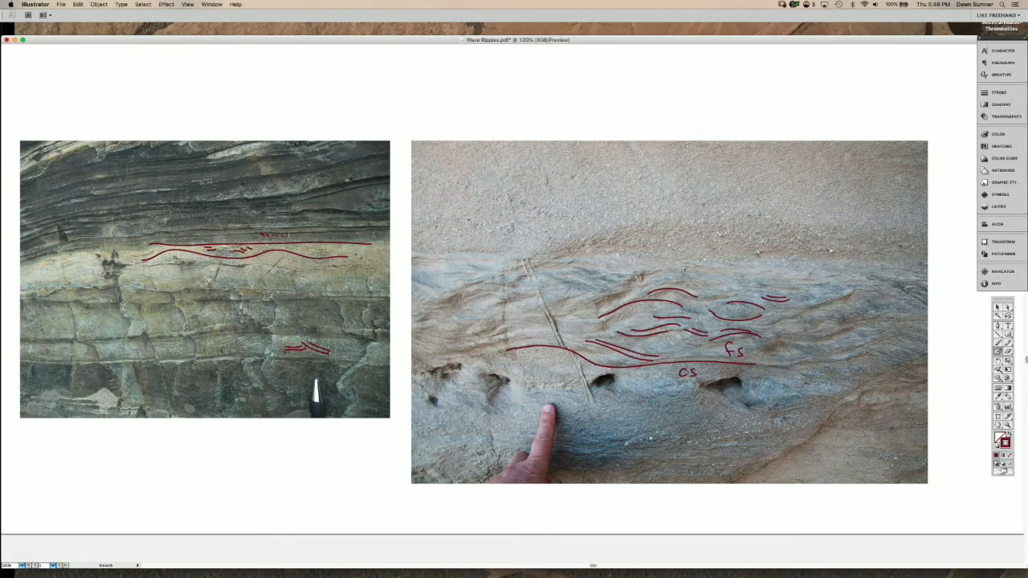
{"action": "type", "text": "Sym"}
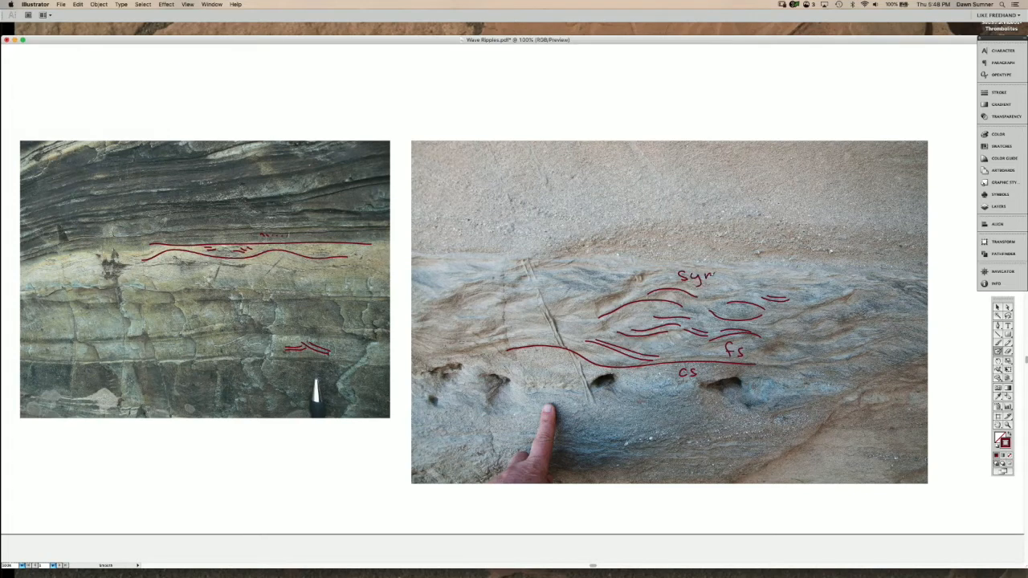